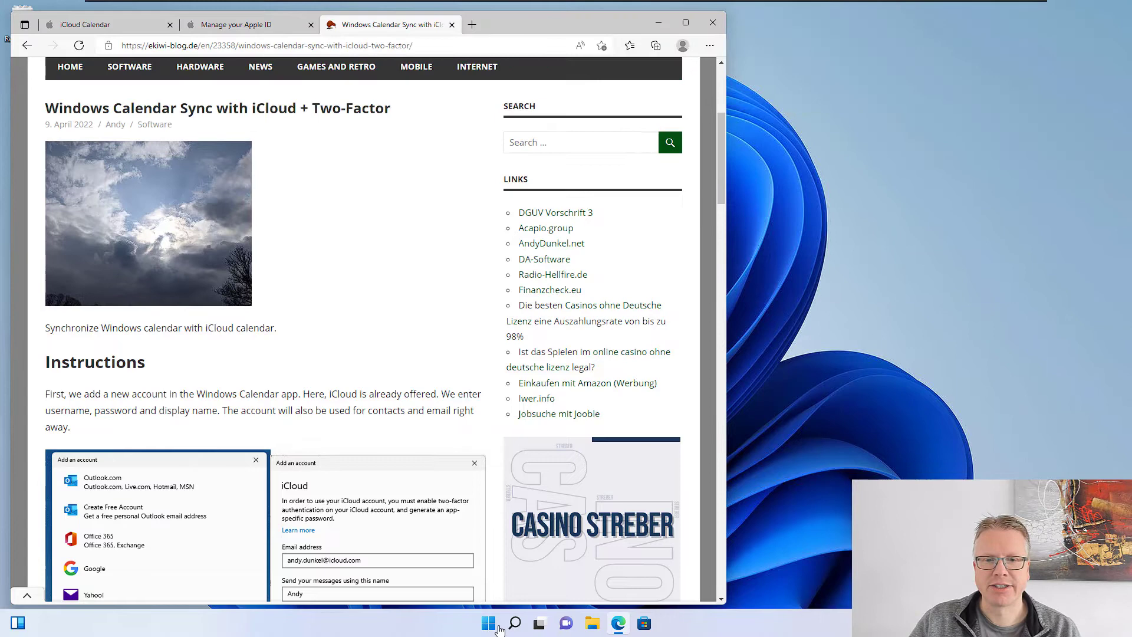
Launch the Calendar app from the Start menu's pinned apps.
{"action": "left_click", "coordinate": [488, 623]}
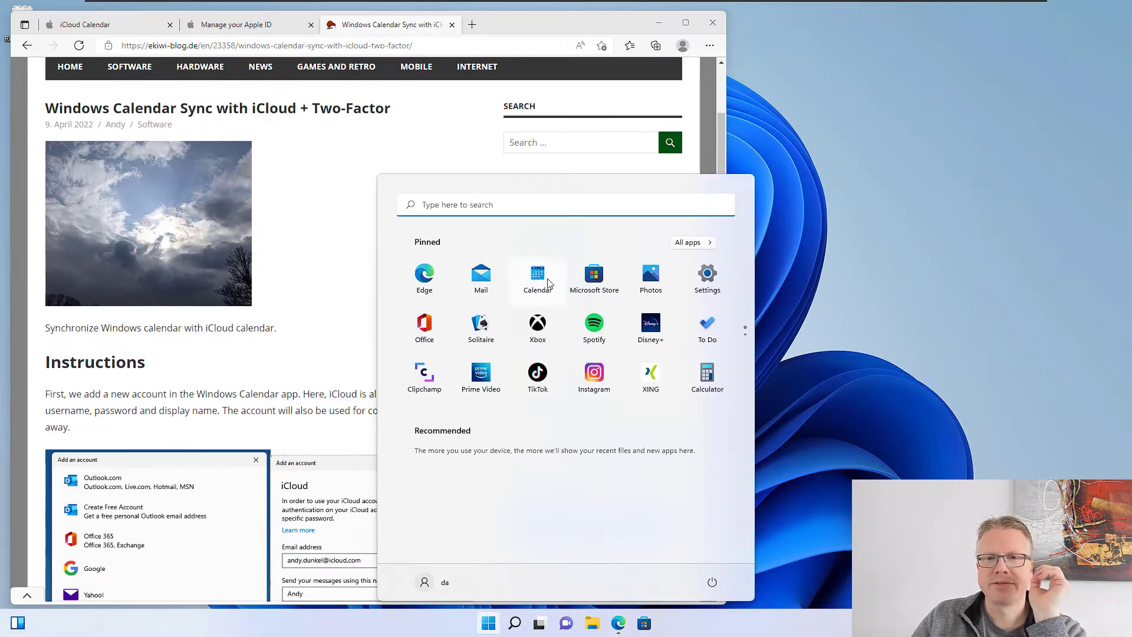
{"action": "left_click", "coordinate": [538, 274]}
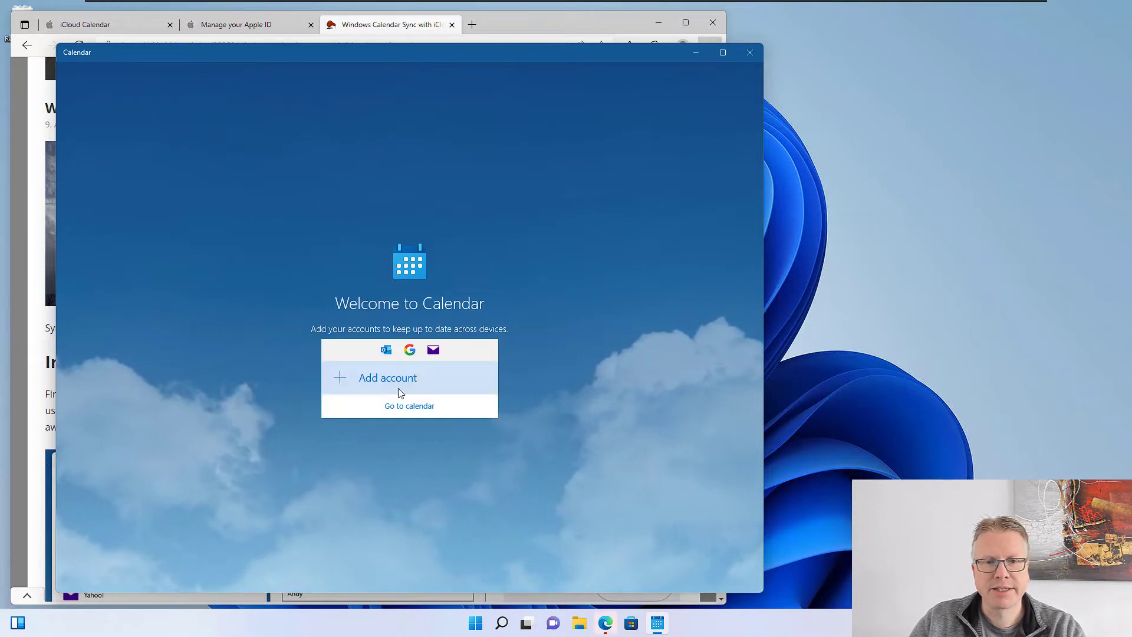
{"action": "left_click", "coordinate": [387, 378]}
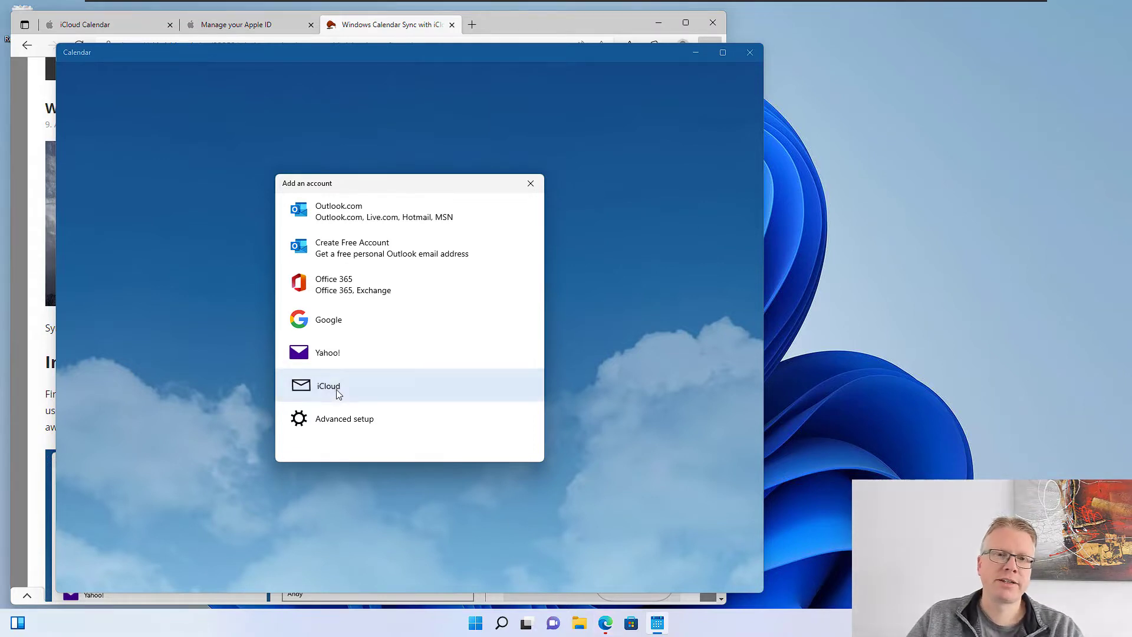
{"action": "left_click", "coordinate": [328, 386]}
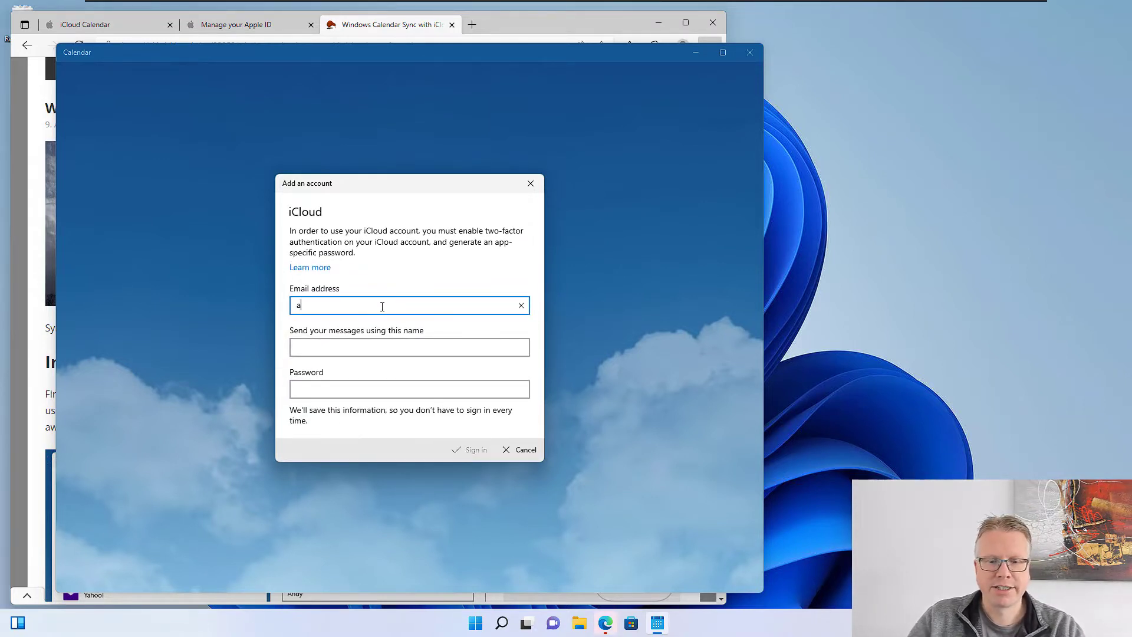
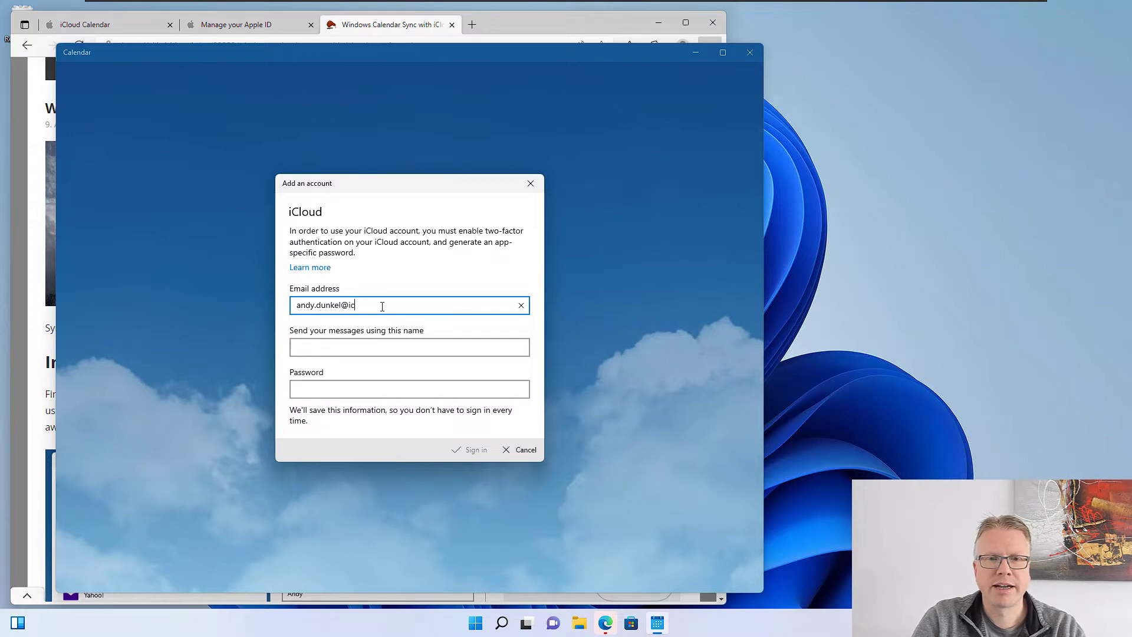
{"action": "type", "text": "Andy"}
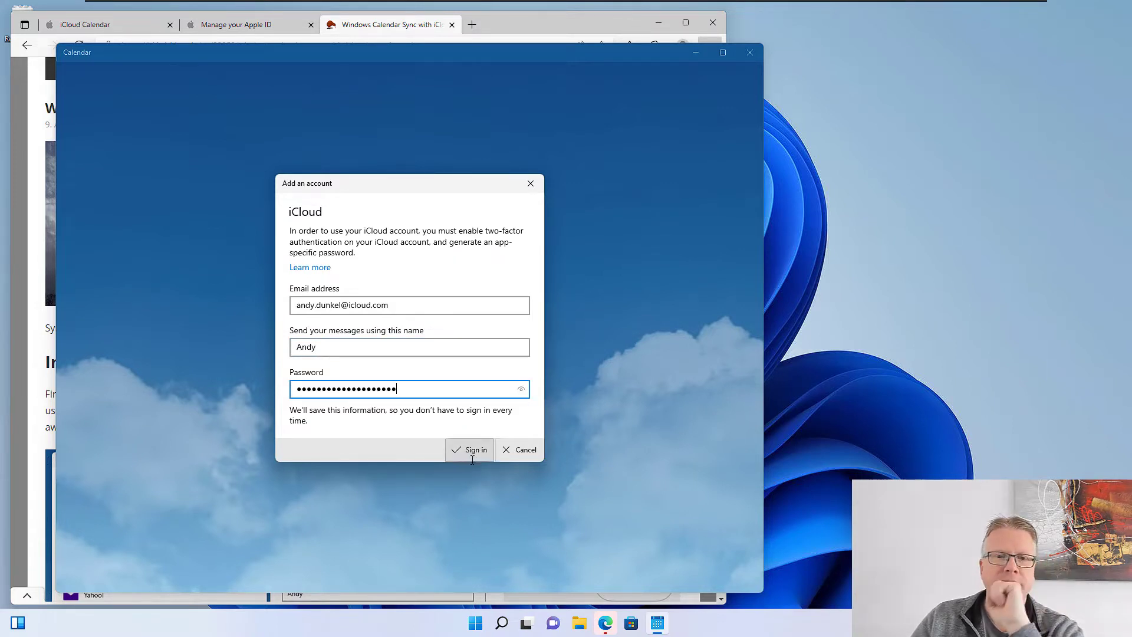
{"action": "left_click", "coordinate": [469, 449]}
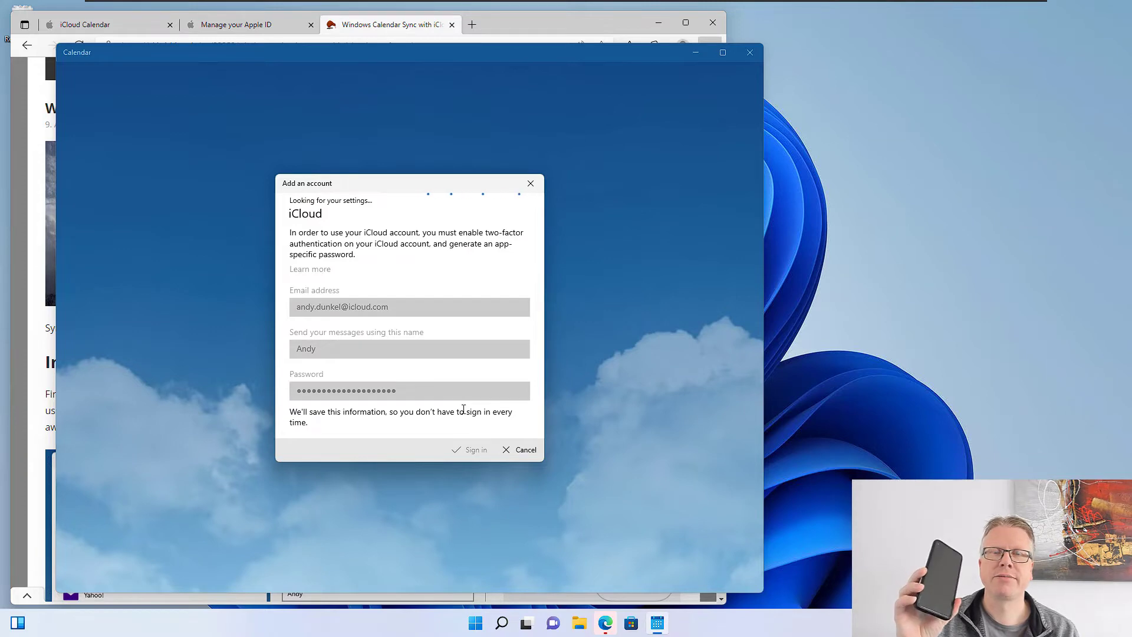
{"action": "left_click", "coordinate": [476, 449]}
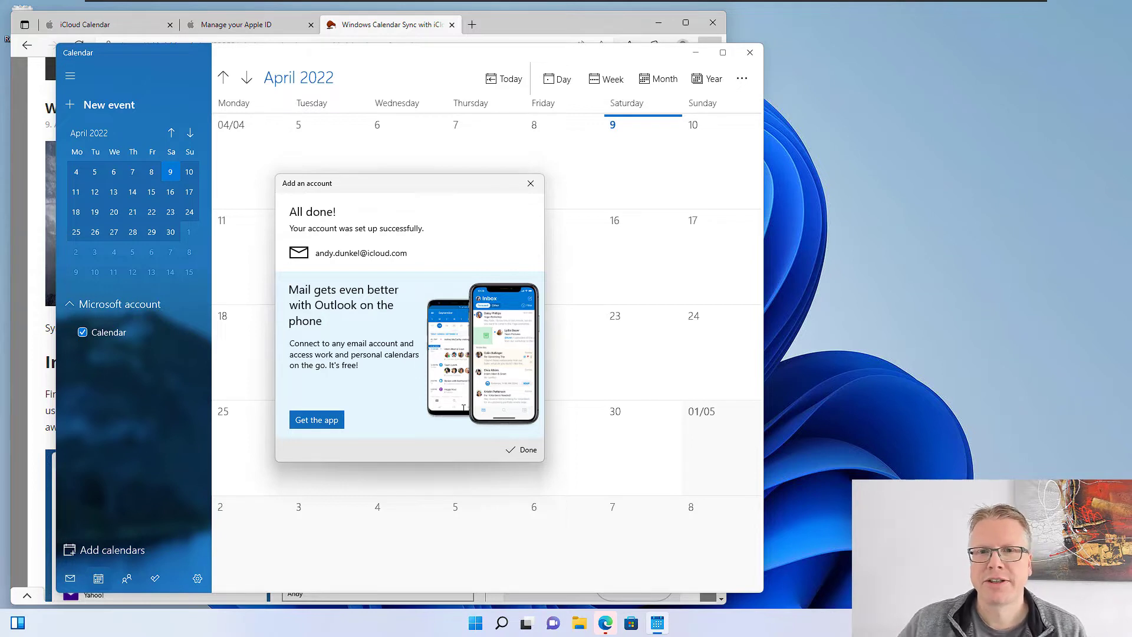
Finish setup, view Manage Accounts showing iCloud needs attention, then switch to the Apple ID page.
{"action": "left_click", "coordinate": [521, 450]}
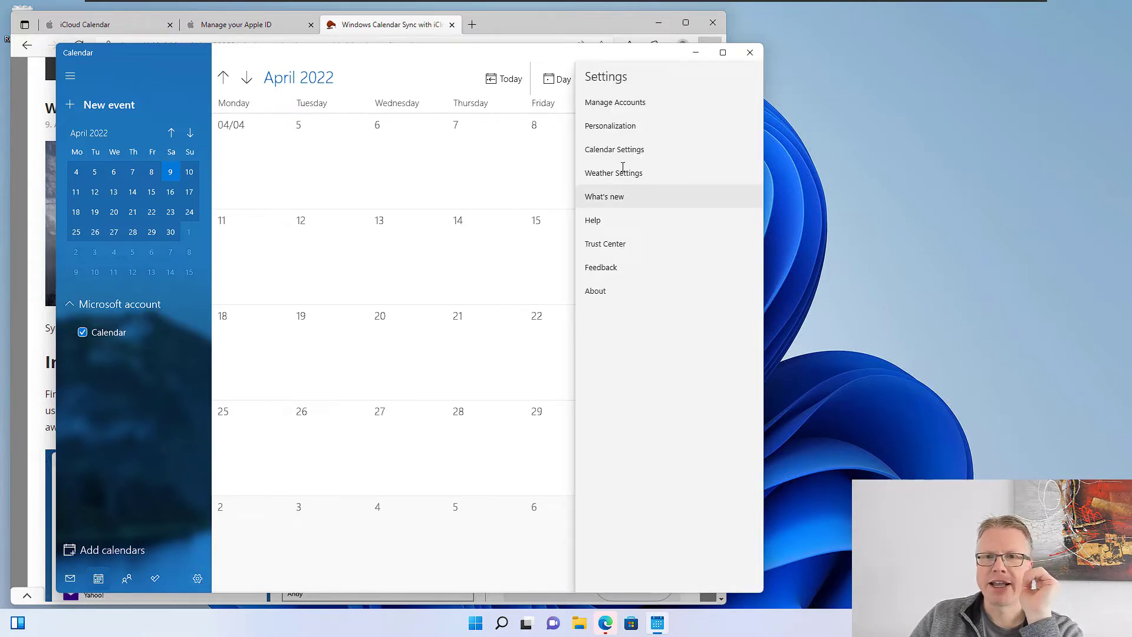
{"action": "left_click", "coordinate": [615, 102]}
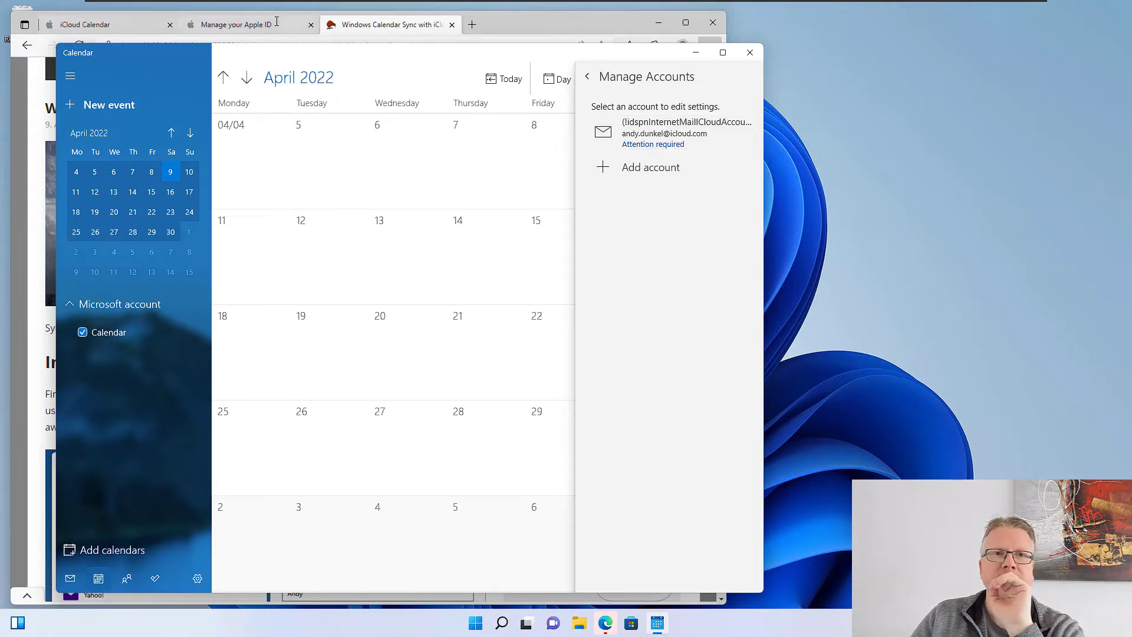
{"action": "left_click", "coordinate": [248, 24]}
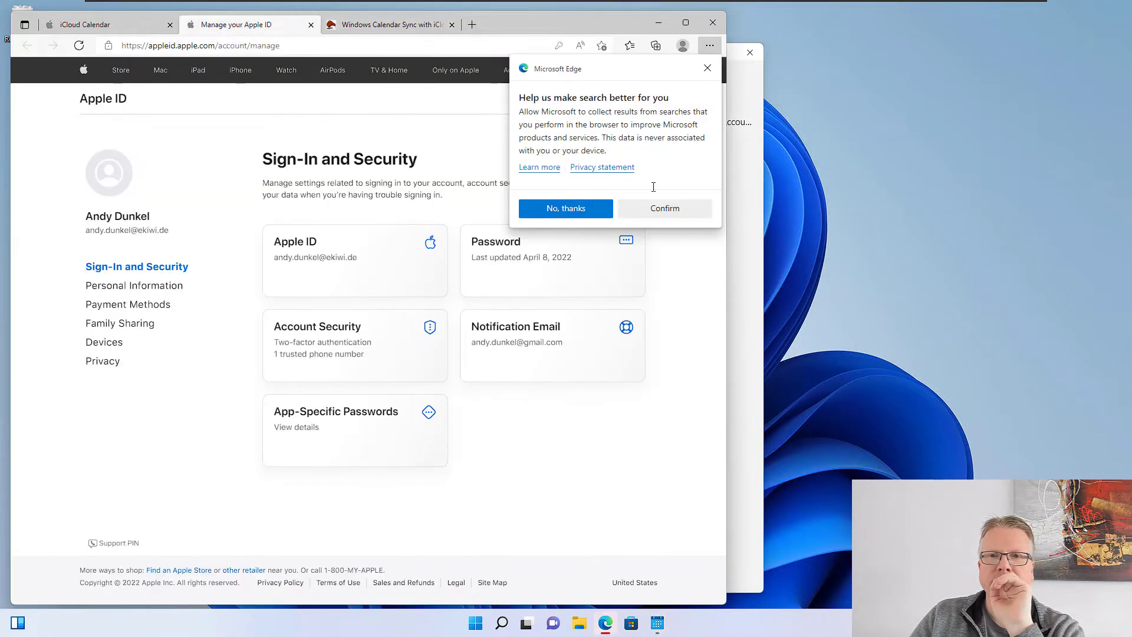
Decline Edge's search-data prompt with No thanks.
{"action": "left_click", "coordinate": [566, 207]}
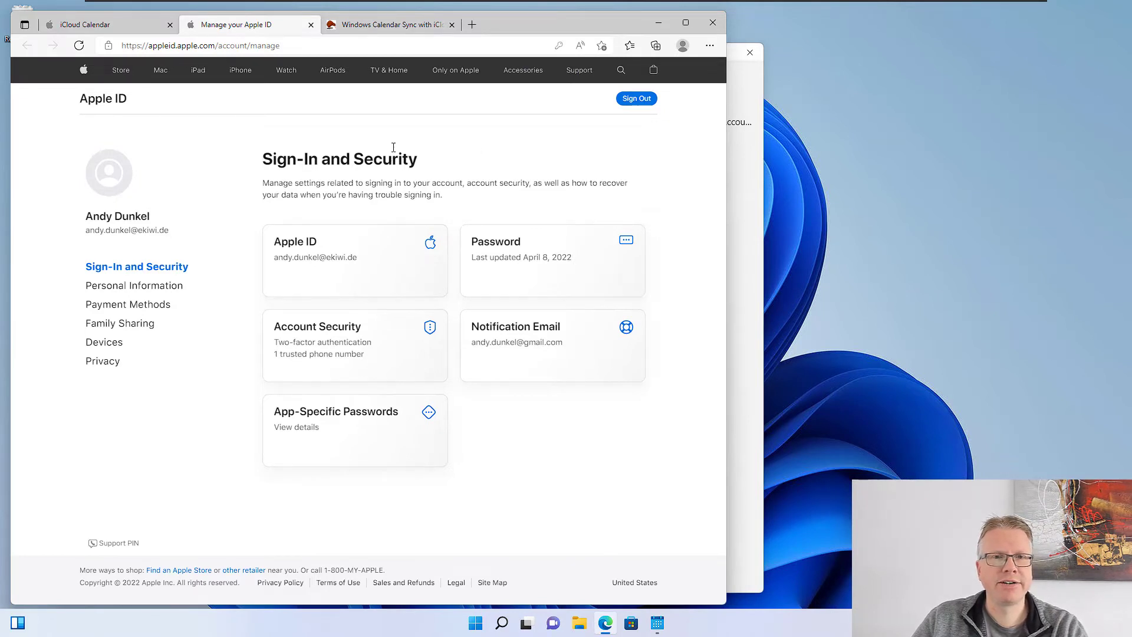
{"action": "mouse_move", "coordinate": [342, 423]}
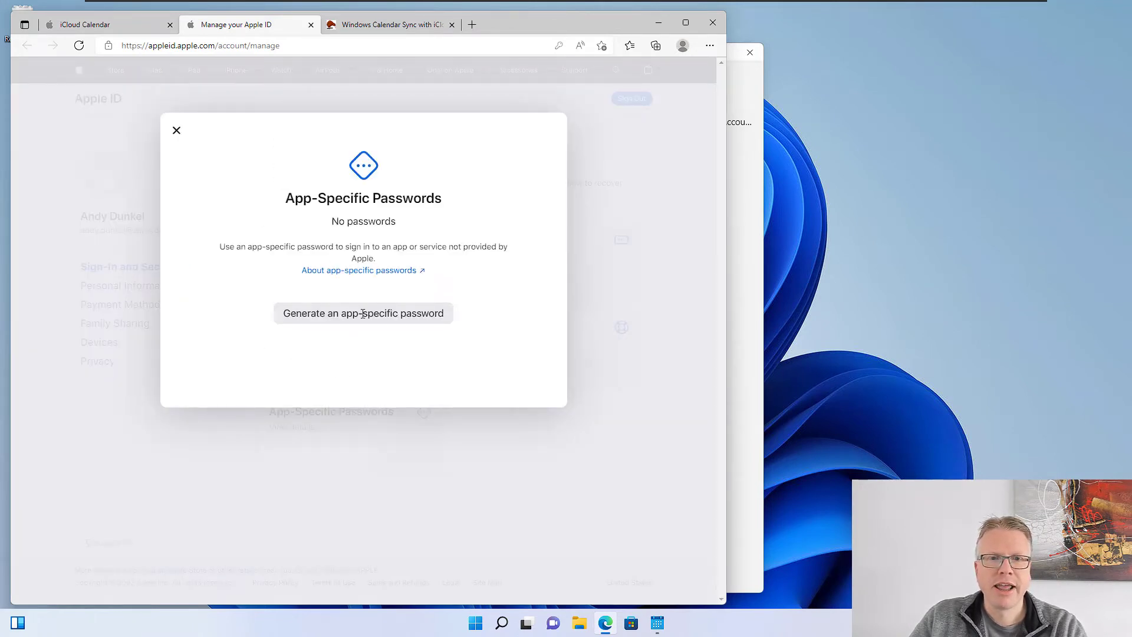
Generate an app-specific password labelled WindowsCalendar, confirming the Apple ID password.
{"action": "left_click", "coordinate": [363, 313]}
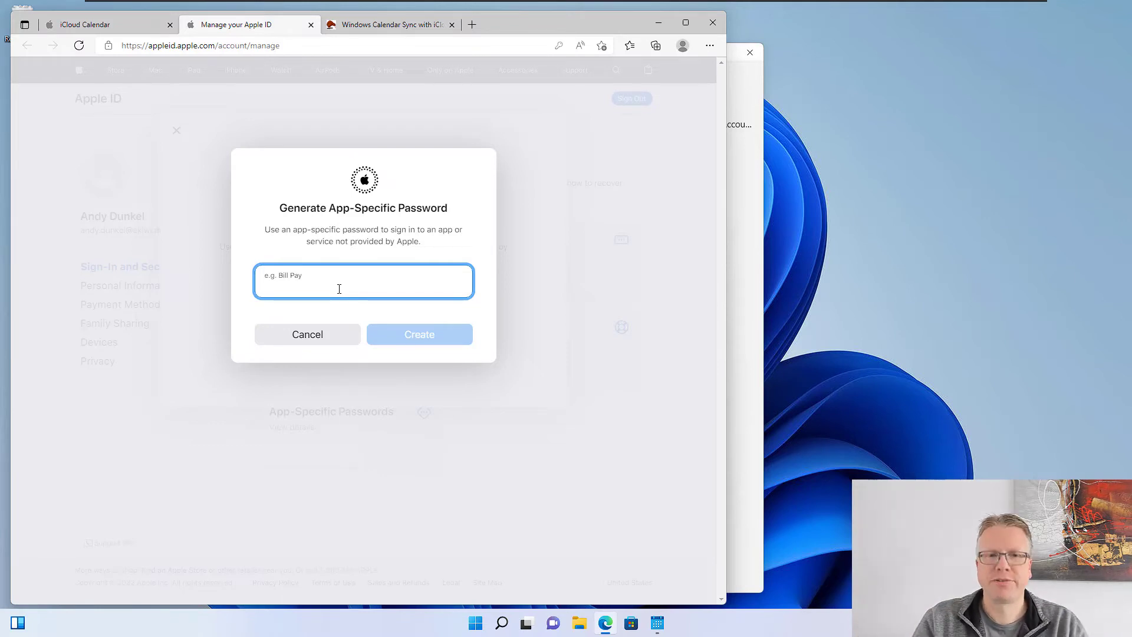
{"action": "type", "text": "WindowsCalendar"}
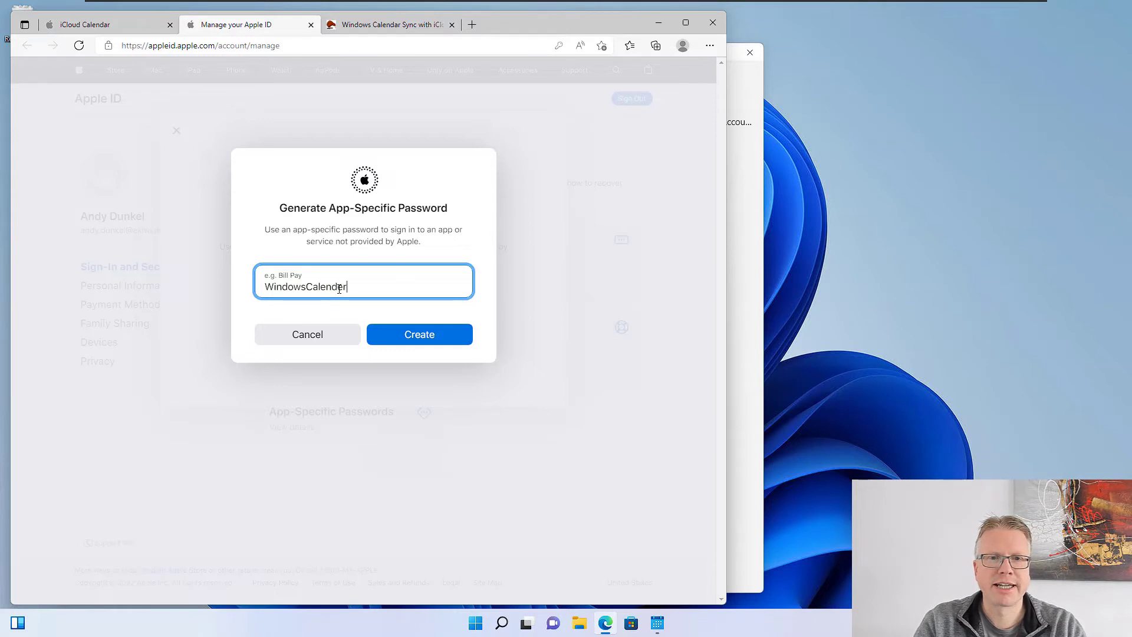
{"action": "left_click", "coordinate": [420, 335]}
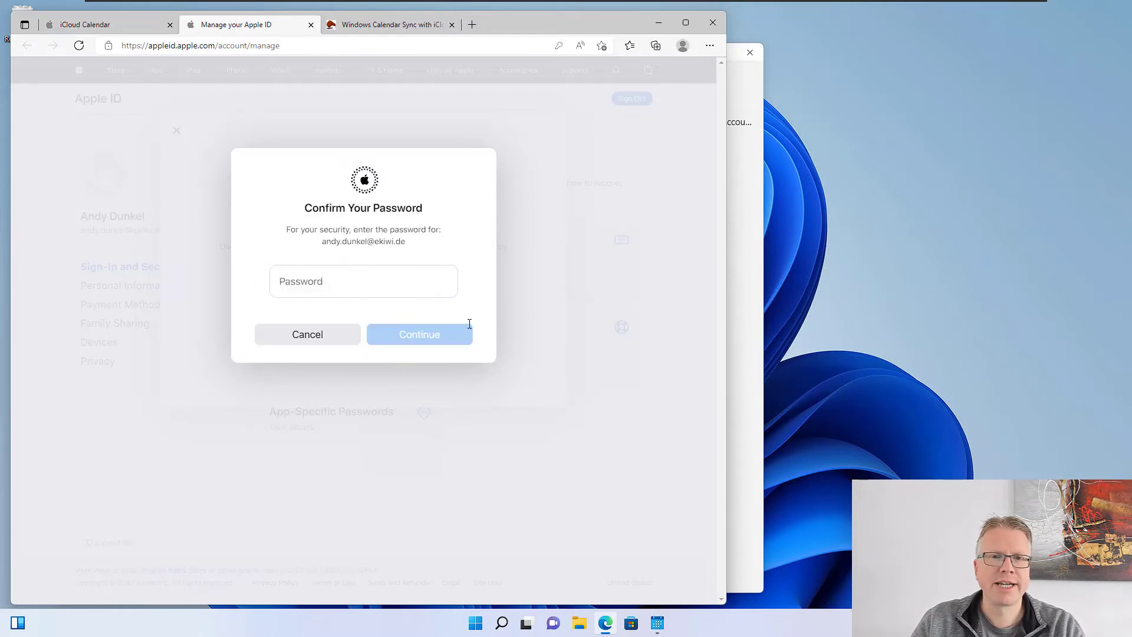
{"action": "left_click", "coordinate": [363, 280]}
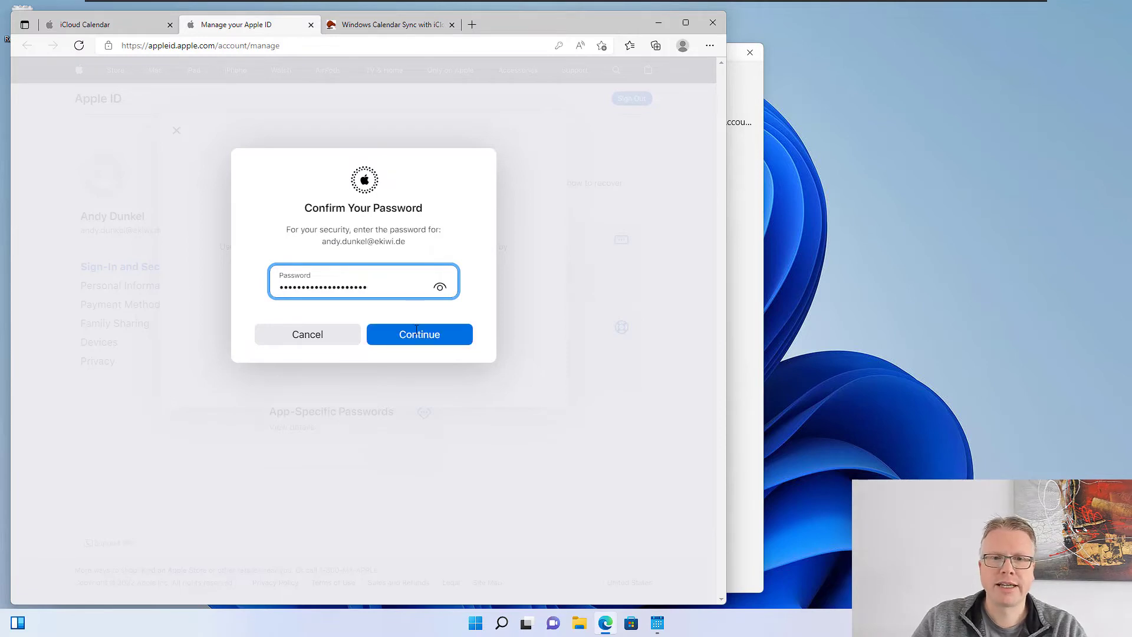
{"action": "left_click", "coordinate": [420, 335]}
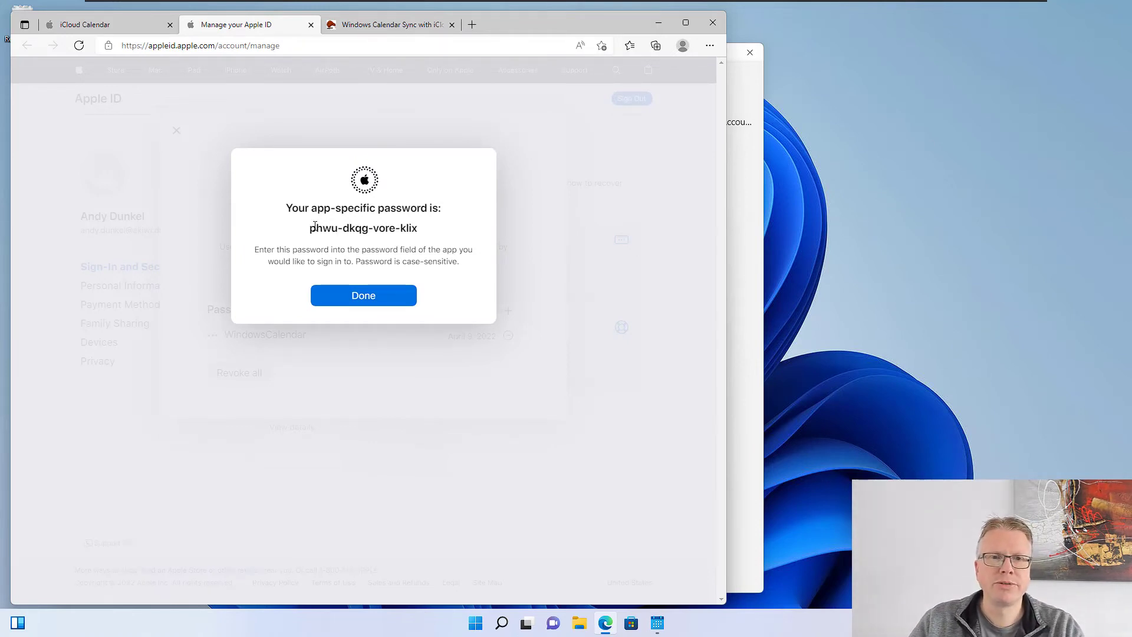
Select the generated WindowsCalendar password code for copying.
{"action": "double_click", "coordinate": [364, 228]}
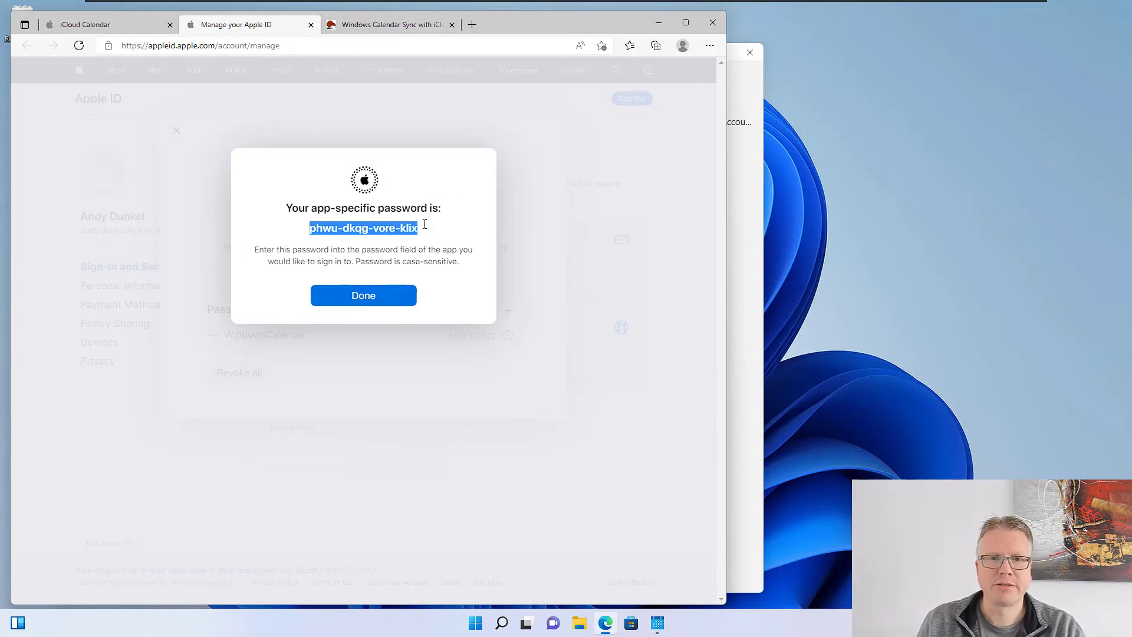
{"action": "mouse_move", "coordinate": [450, 219]}
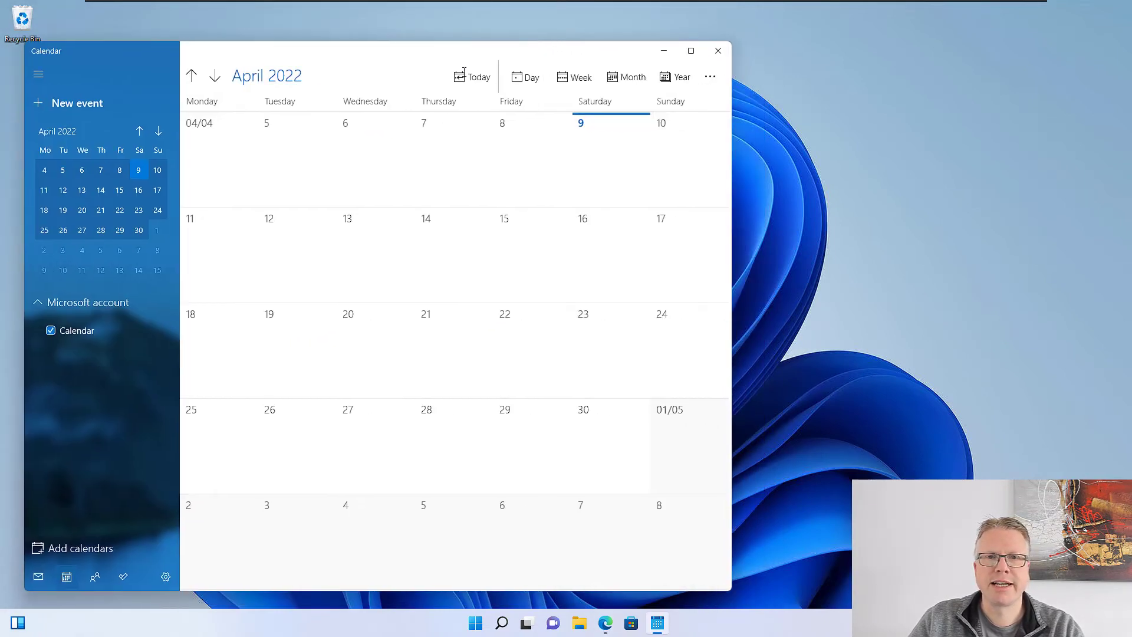
Replace the iCloud account's password in Manage Accounts with the app-specific one and save.
{"action": "left_click", "coordinate": [710, 76]}
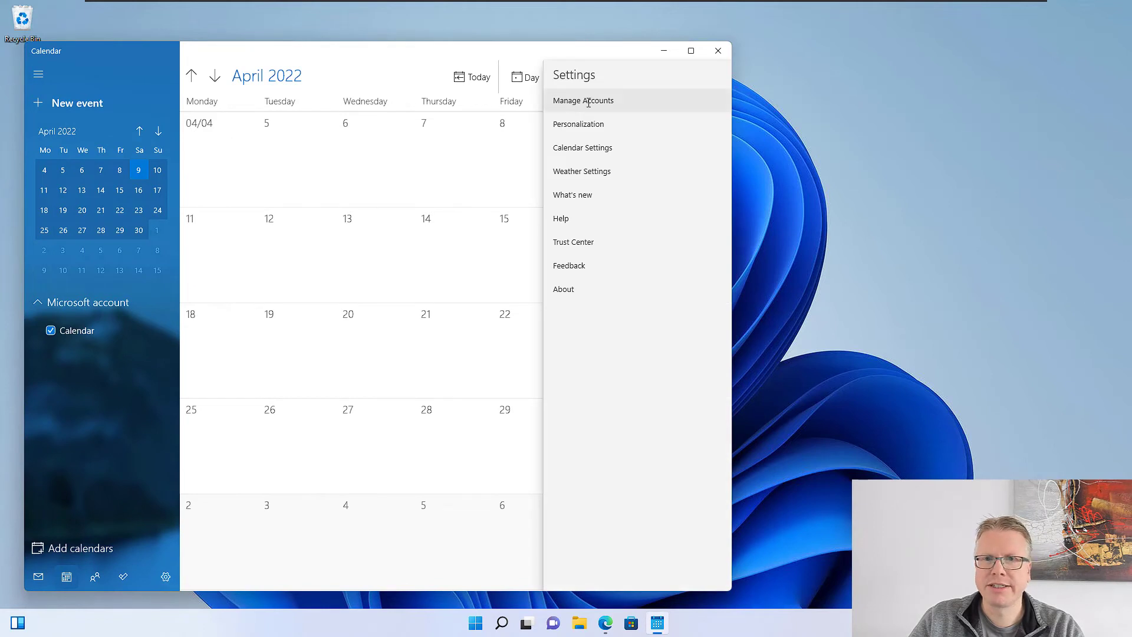
{"action": "left_click", "coordinate": [583, 100]}
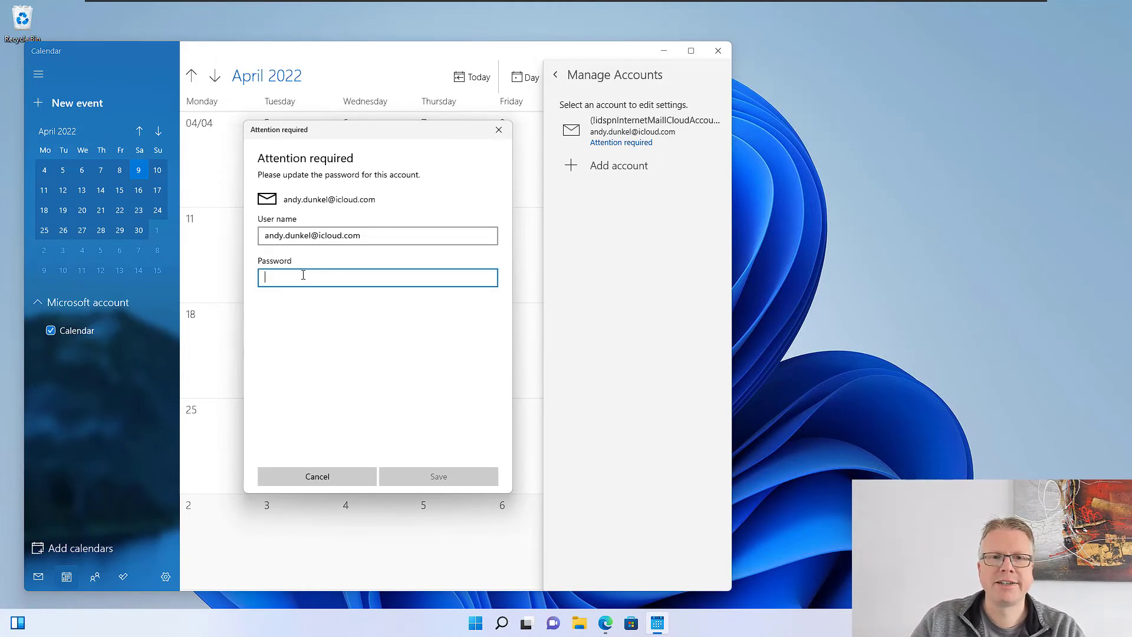
{"action": "type", "text": "••••••••••••••••"}
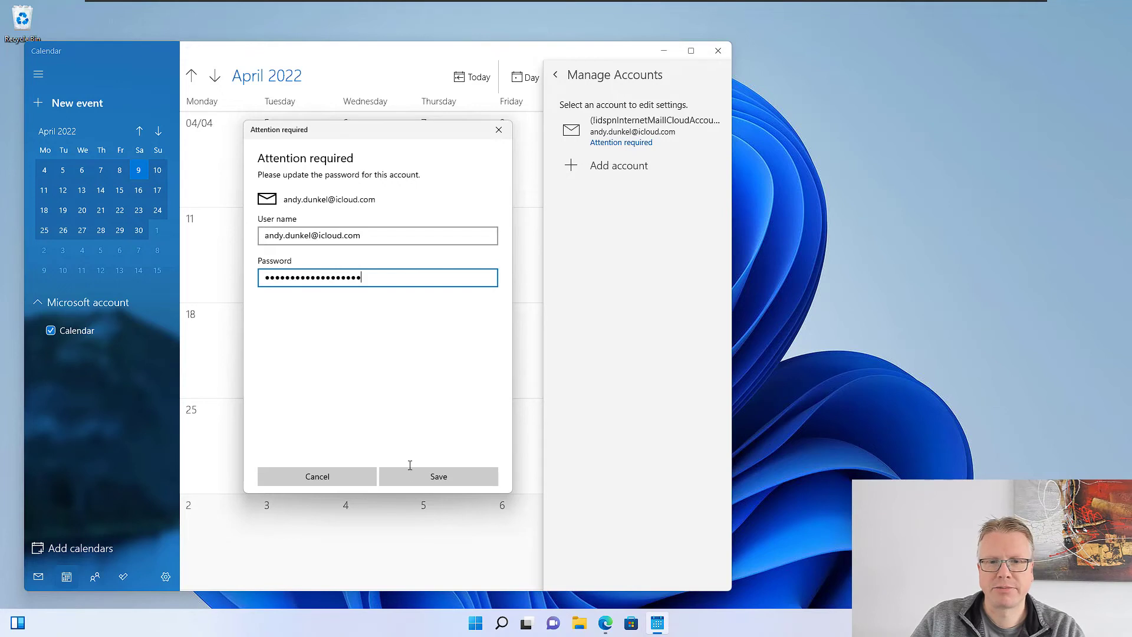
{"action": "left_click", "coordinate": [439, 476]}
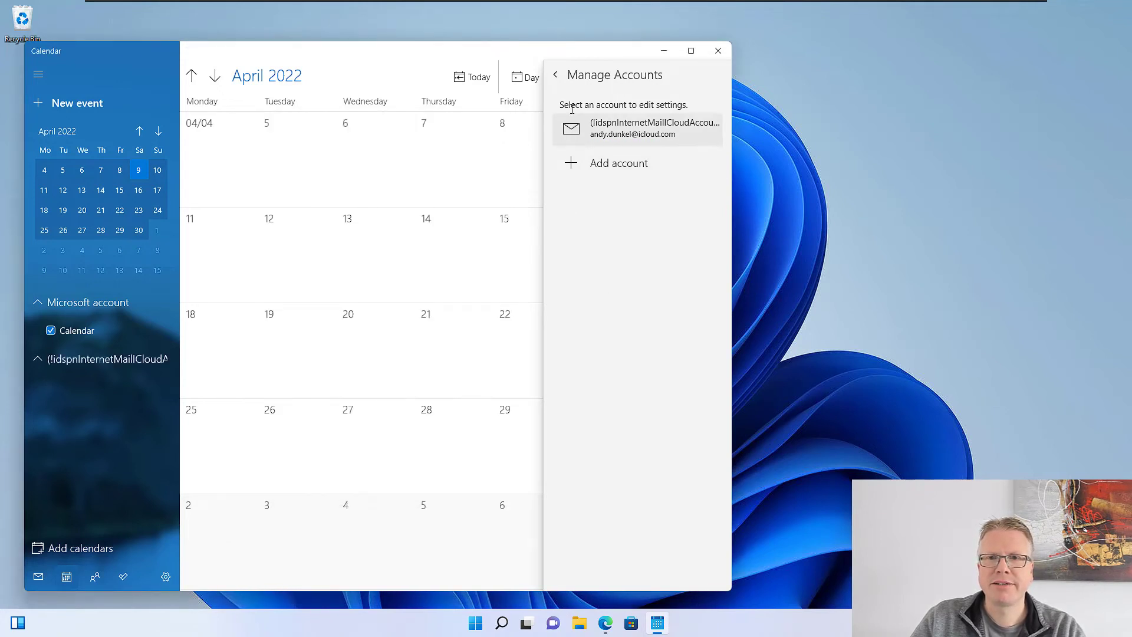
{"action": "left_click", "coordinate": [557, 76]}
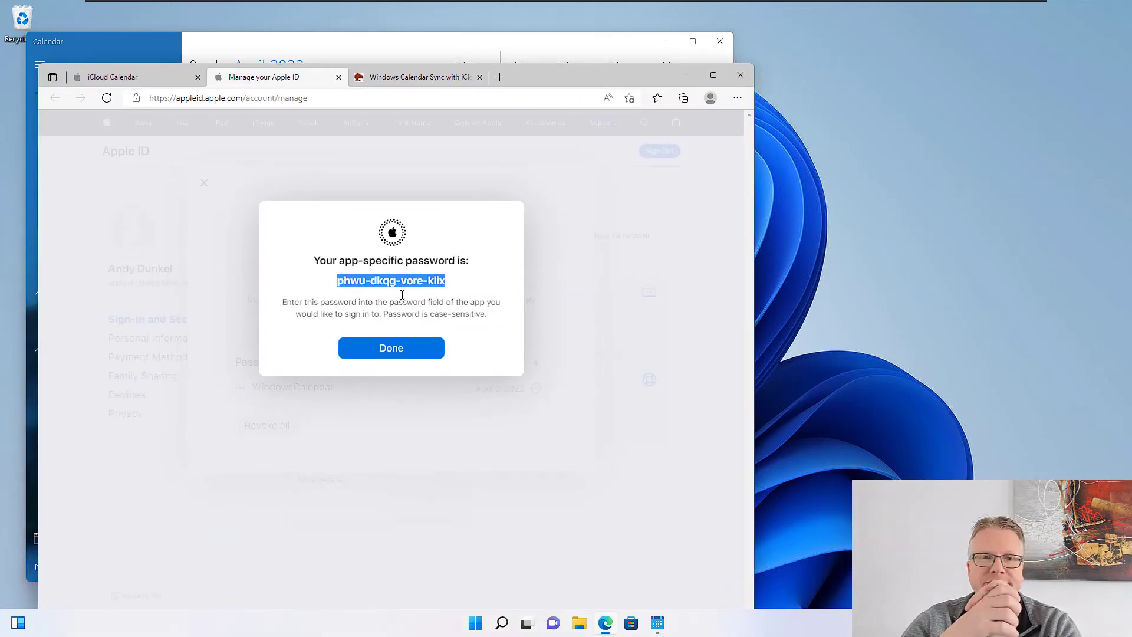
Dismiss the password notice and confirm revoking the WindowsCalendar app-specific password.
{"action": "left_click", "coordinate": [391, 348]}
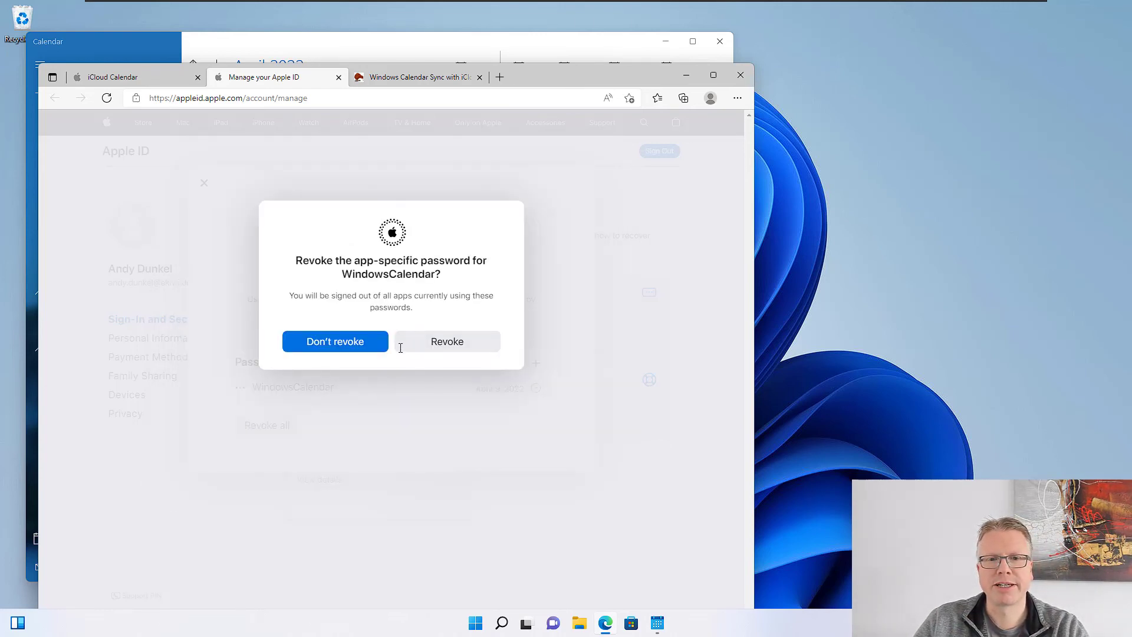
{"action": "left_click", "coordinate": [447, 341]}
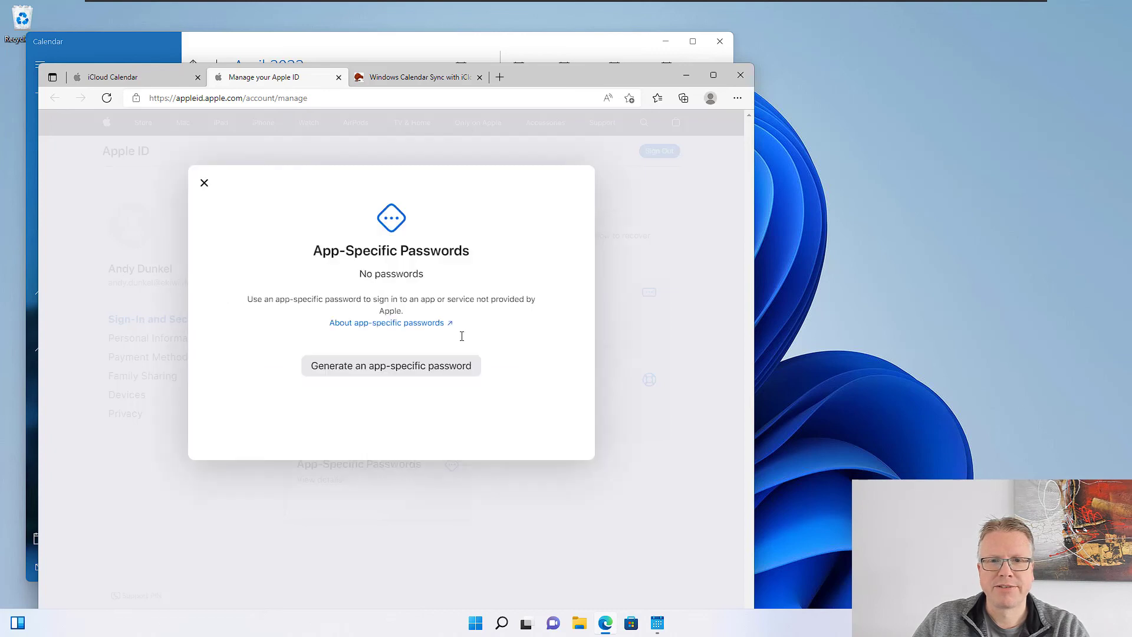